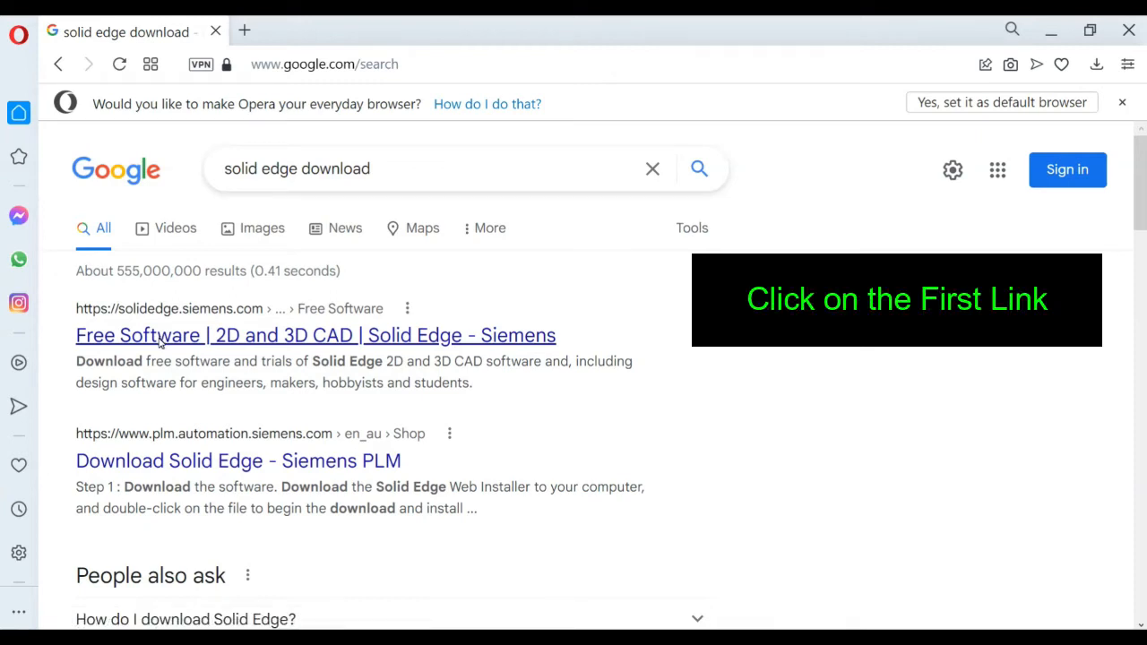
- Open the 'Free Software | 2D and 3D CAD | Solid Edge - Siemens' search result
{"action": "left_click", "coordinate": [315, 335]}
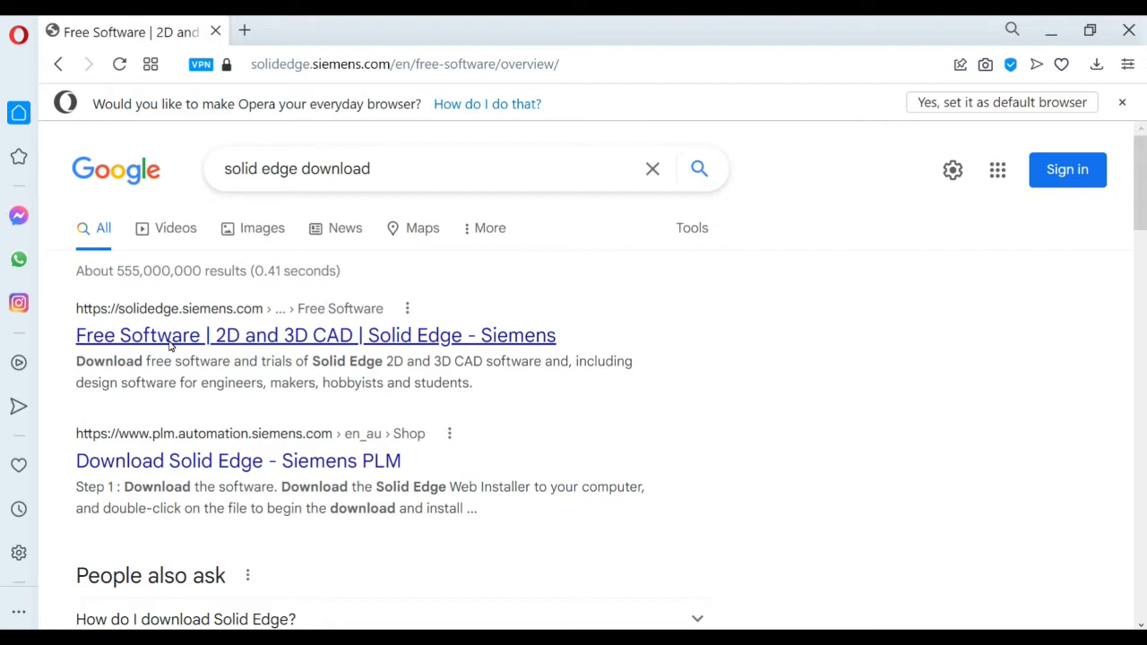
{"action": "left_click", "coordinate": [315, 335]}
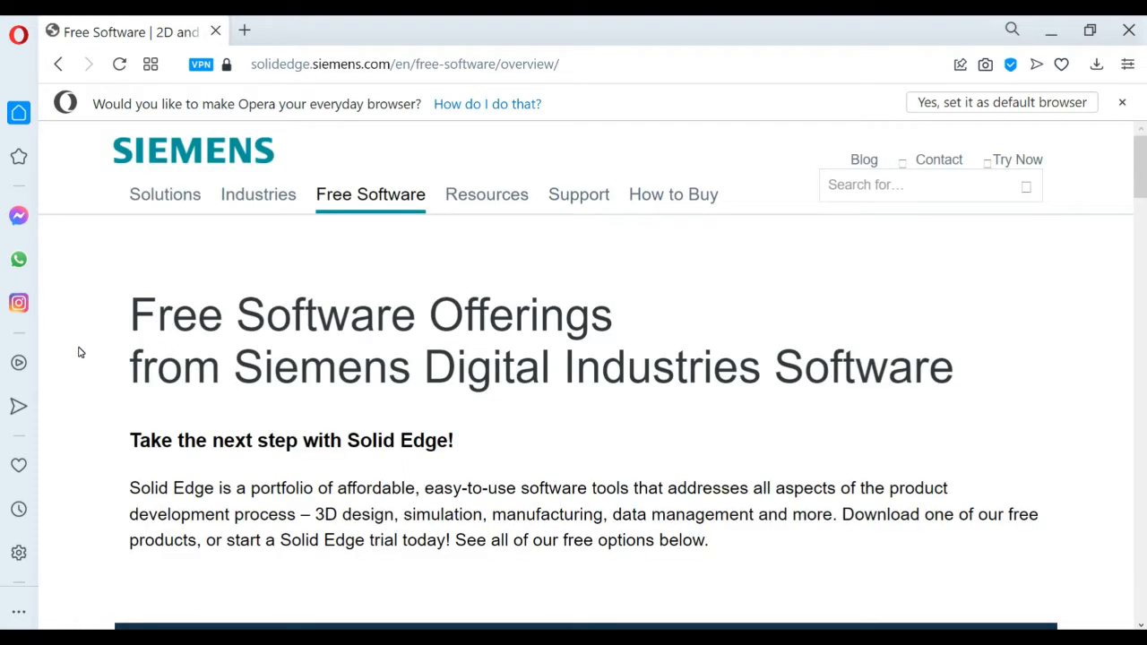
- Scroll the Free Software page down to the Solid Edge Student Edition offering
{"action": "scroll", "scroll_direction": "down", "scroll_amount": 3}
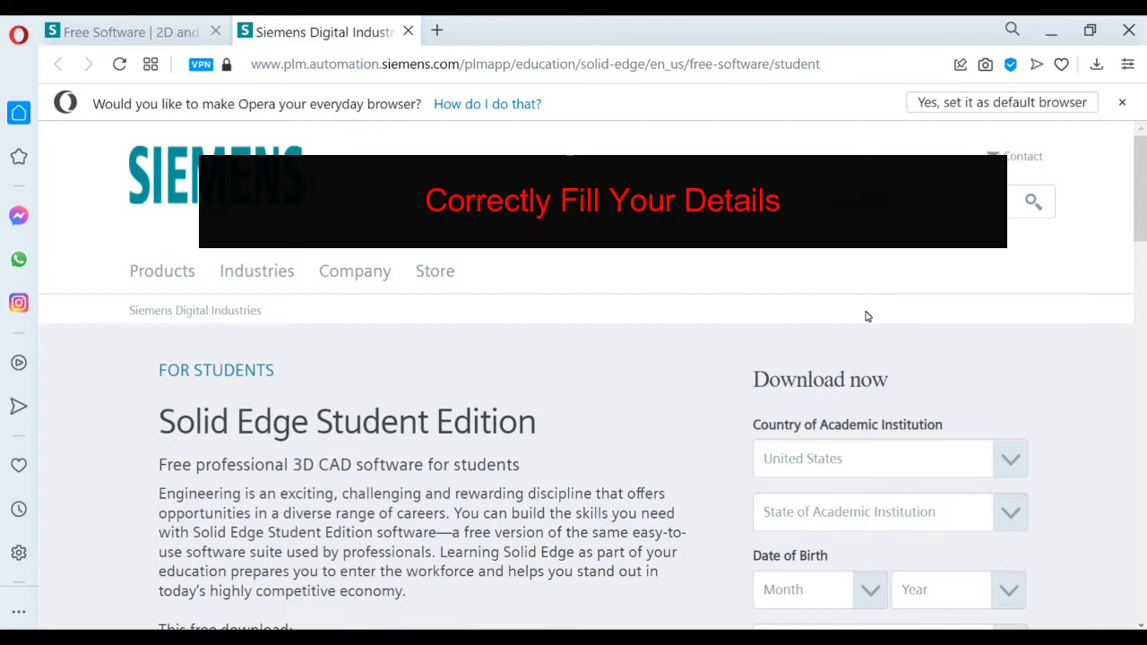
{"action": "scroll", "scroll_direction": "down", "scroll_amount": 3}
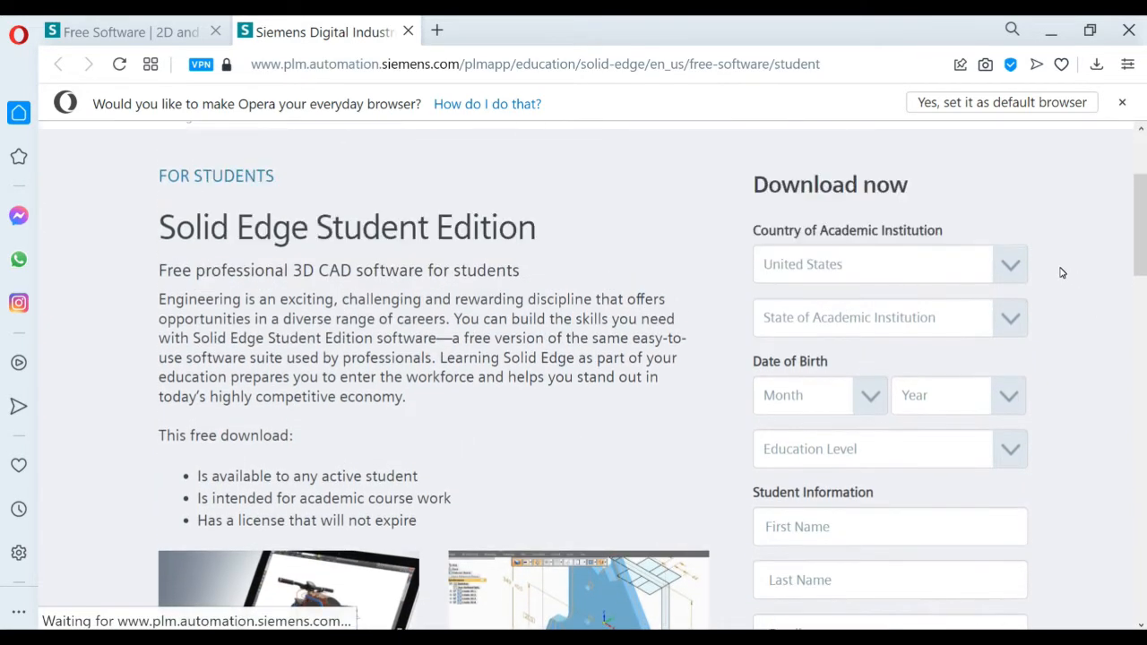
{"action": "left_click", "coordinate": [889, 264]}
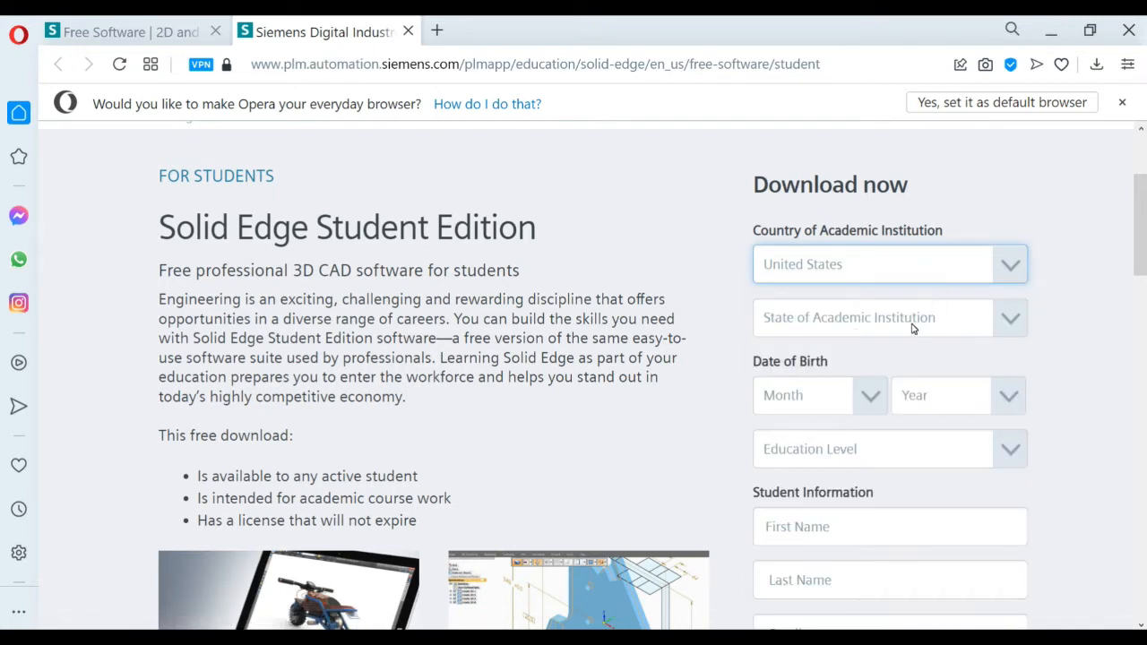
{"action": "left_click", "coordinate": [887, 317]}
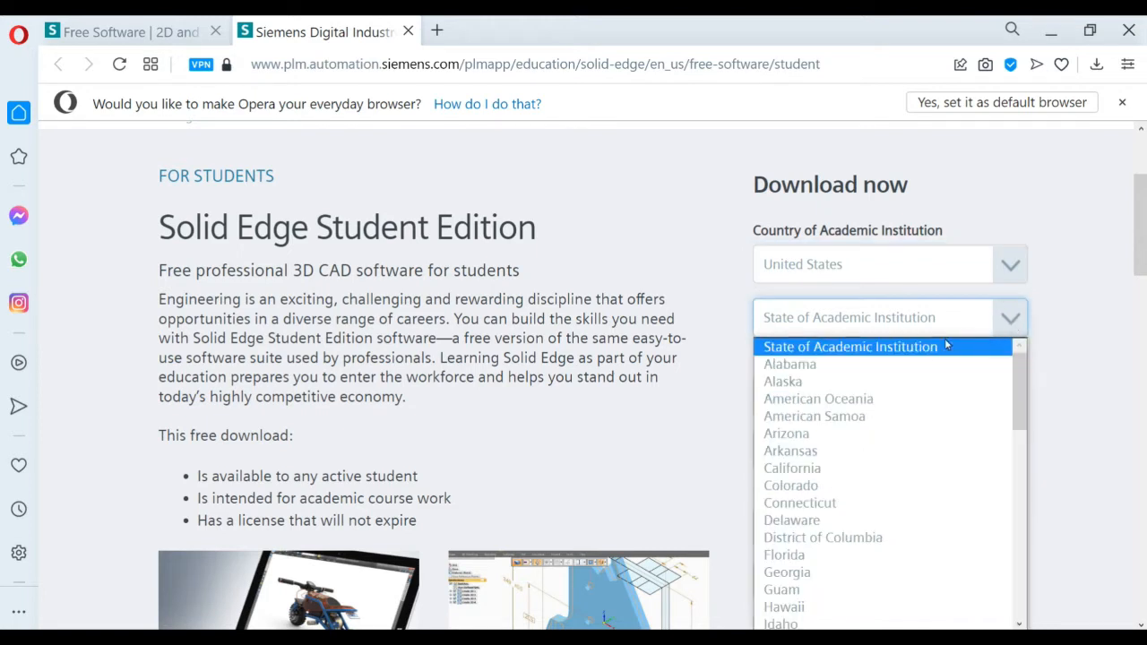
{"action": "mouse_move", "coordinate": [864, 502]}
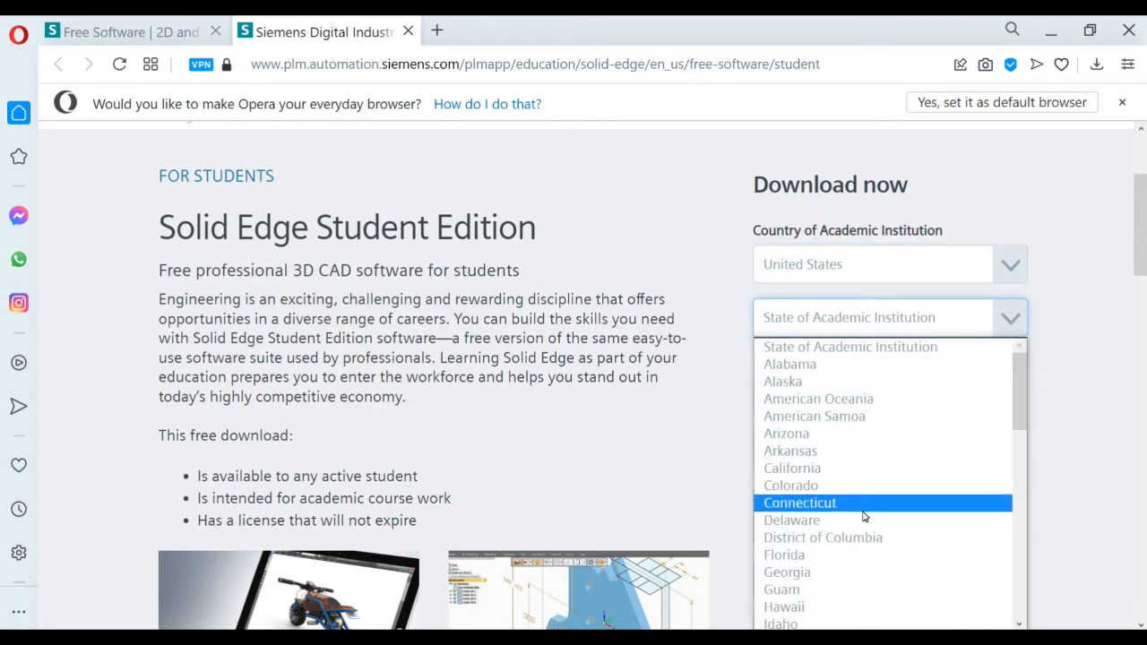
{"action": "scroll", "scroll_direction": "down", "scroll_amount": 3}
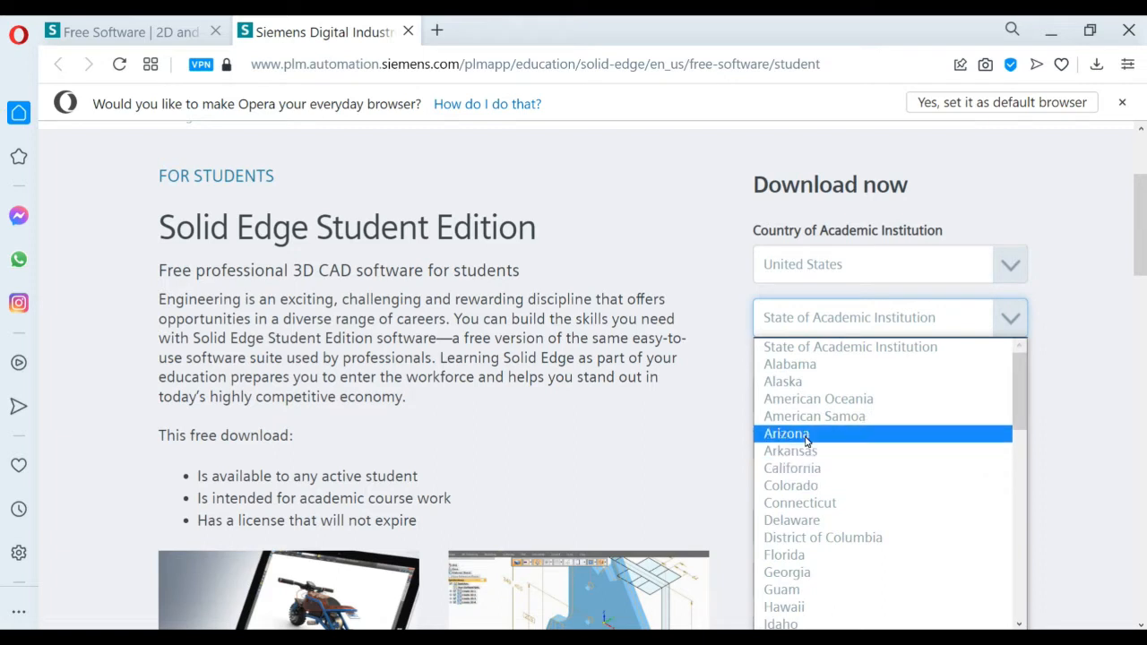
{"action": "mouse_move", "coordinate": [792, 483]}
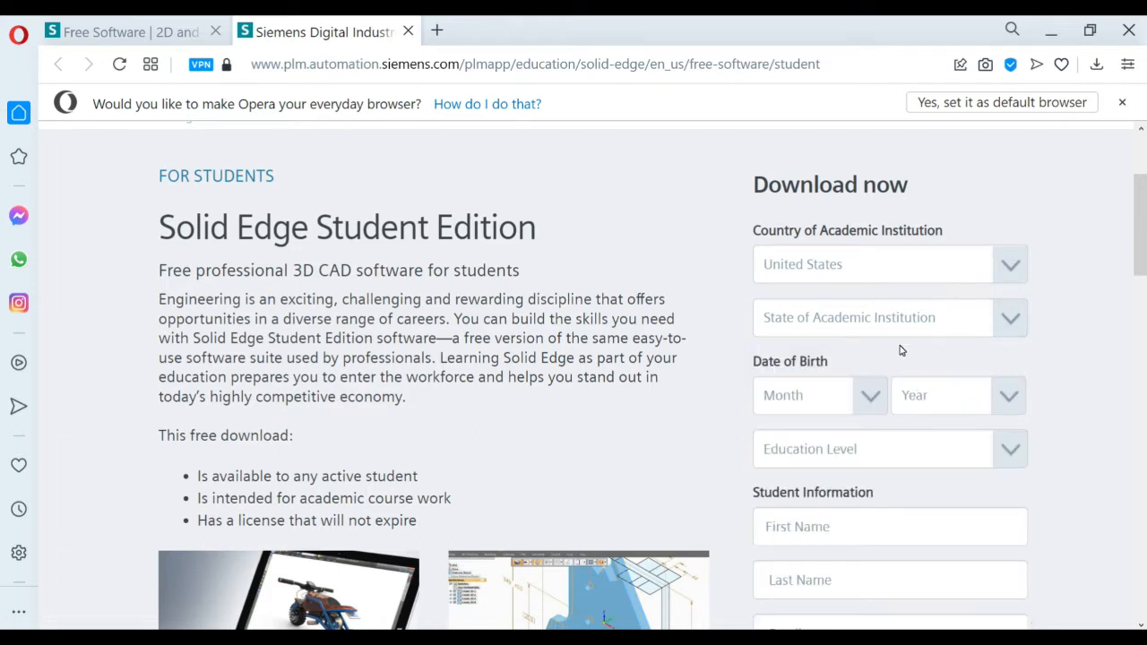
{"action": "left_click", "coordinate": [803, 396]}
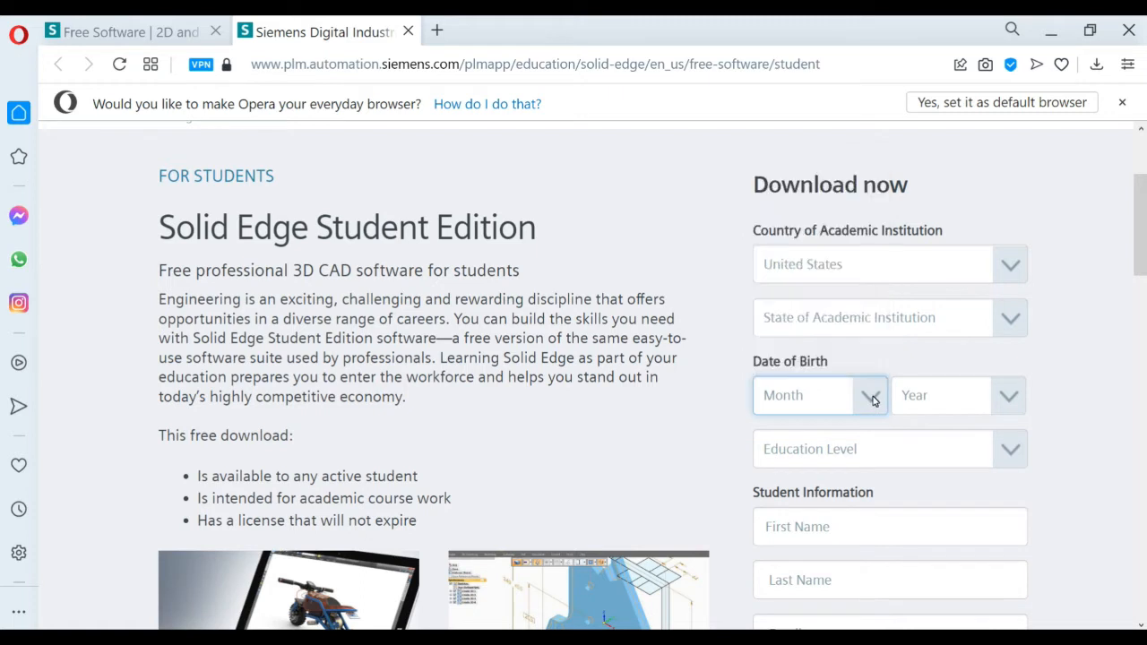
{"action": "left_click", "coordinate": [889, 254]}
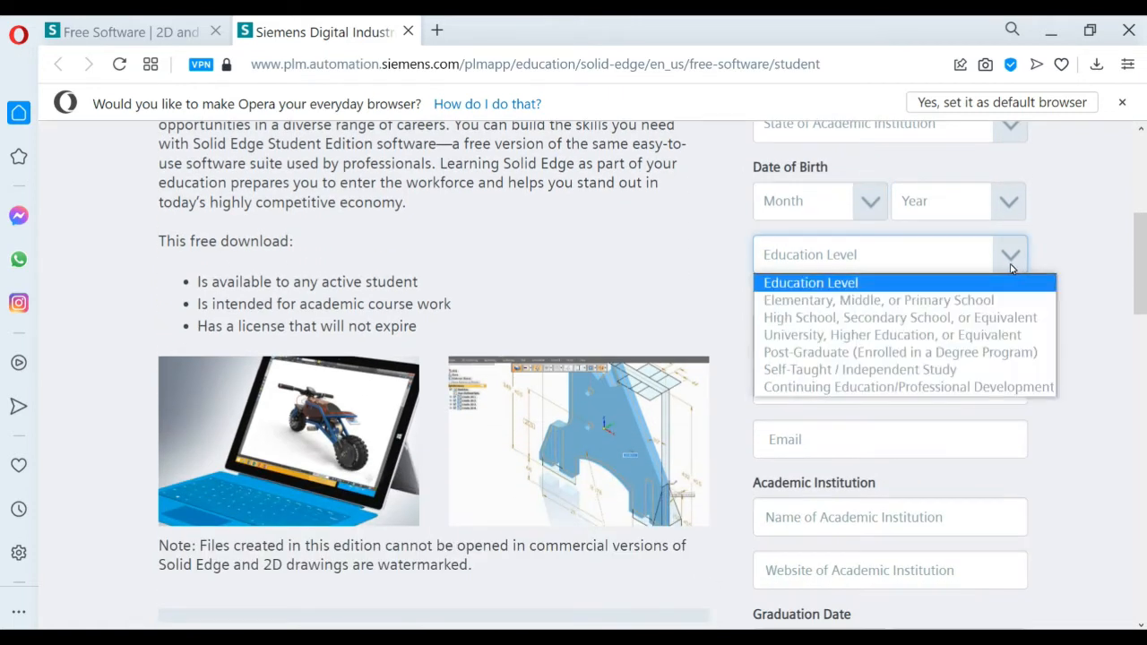
{"action": "mouse_move", "coordinate": [878, 301]}
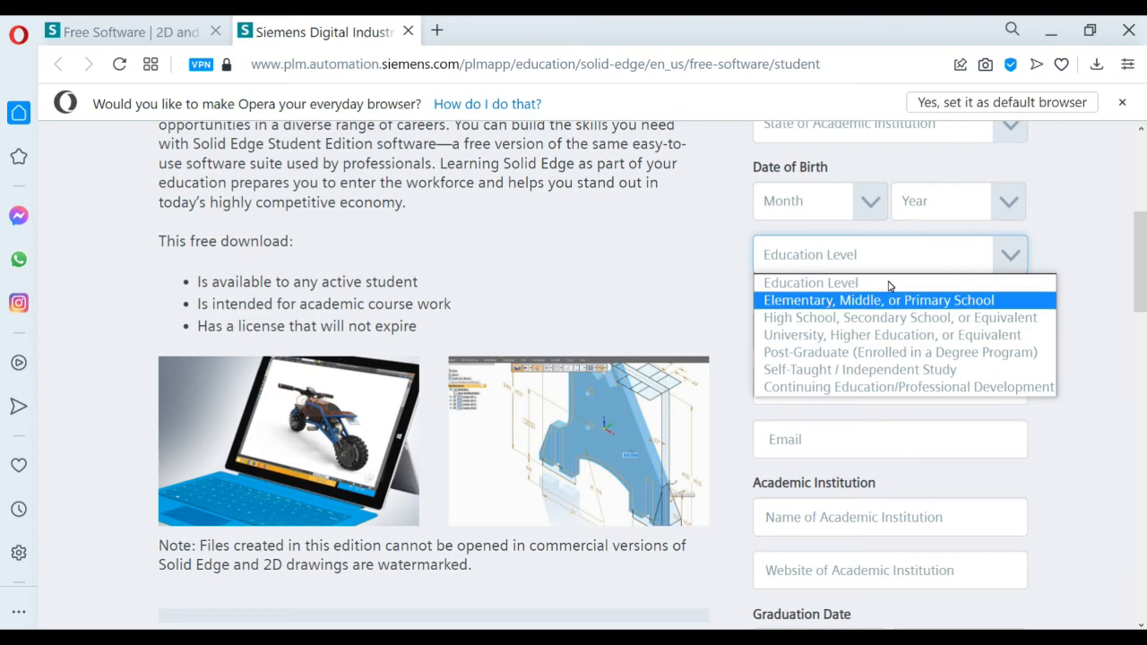
{"action": "mouse_move", "coordinate": [903, 283]}
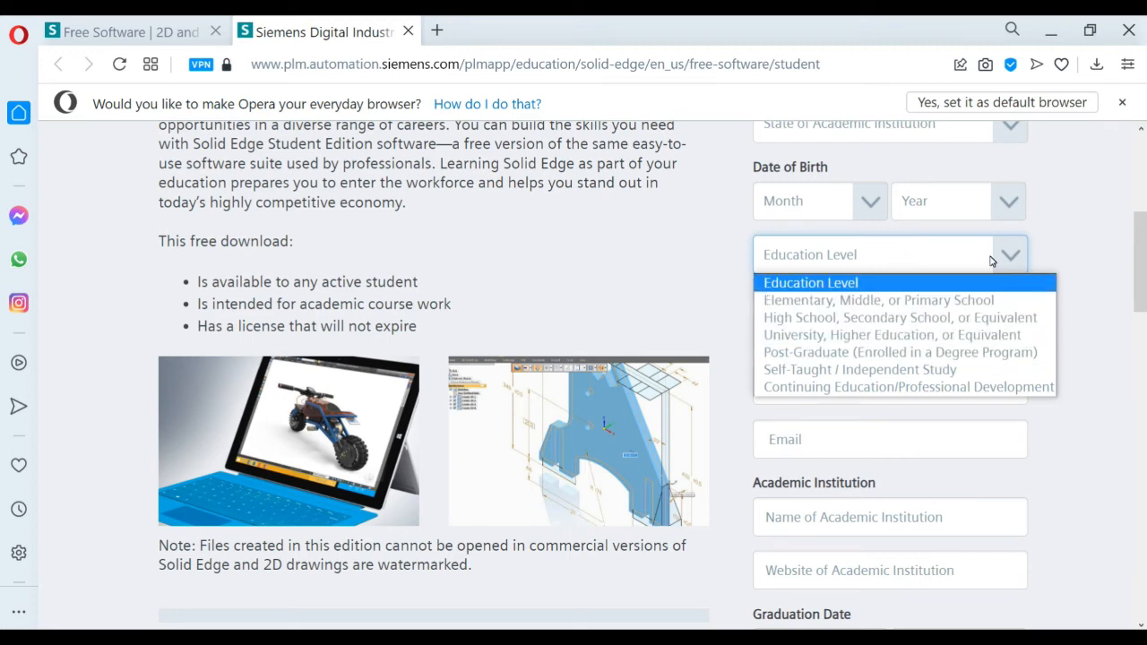
{"action": "mouse_move", "coordinate": [1081, 194]}
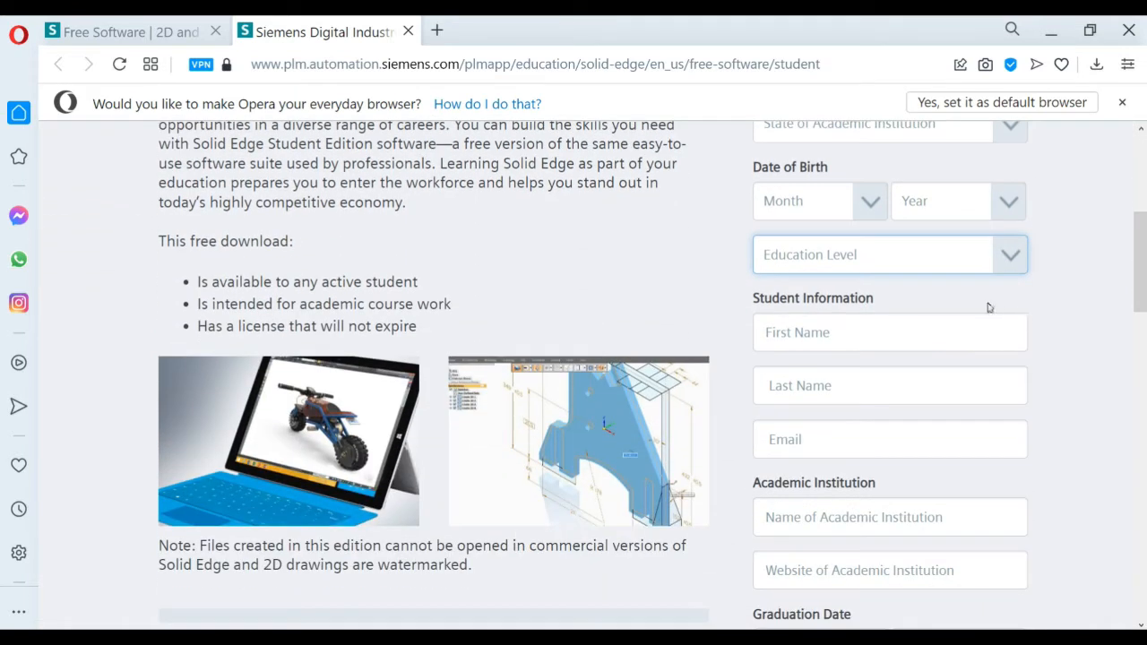
{"action": "left_click", "coordinate": [889, 386]}
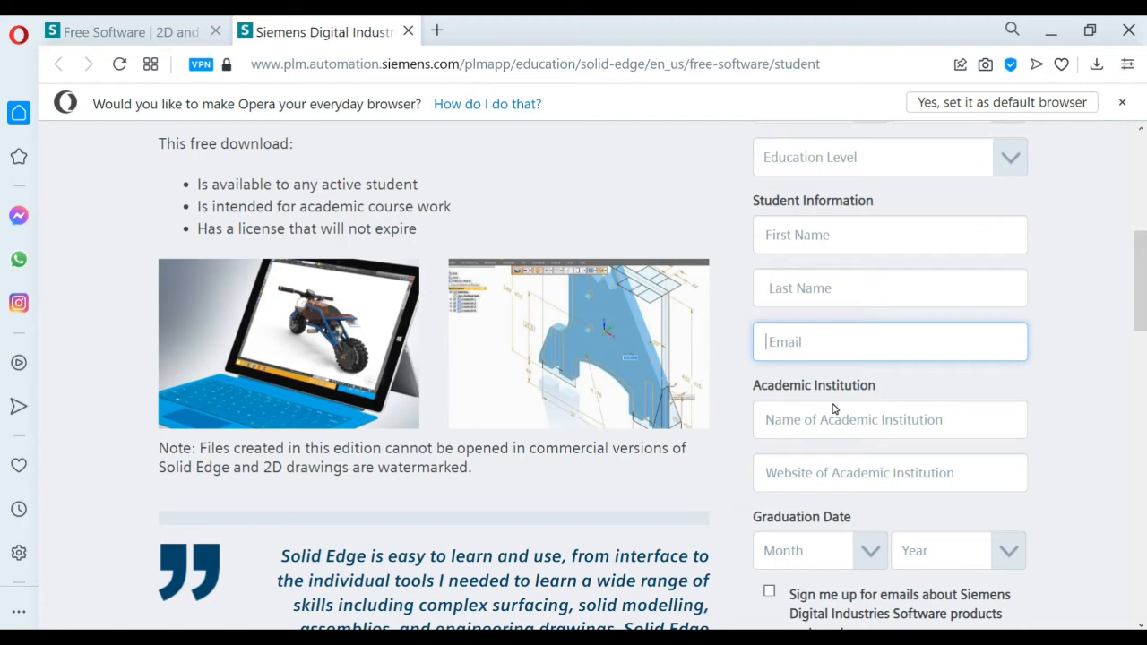
{"action": "left_click", "coordinate": [888, 419]}
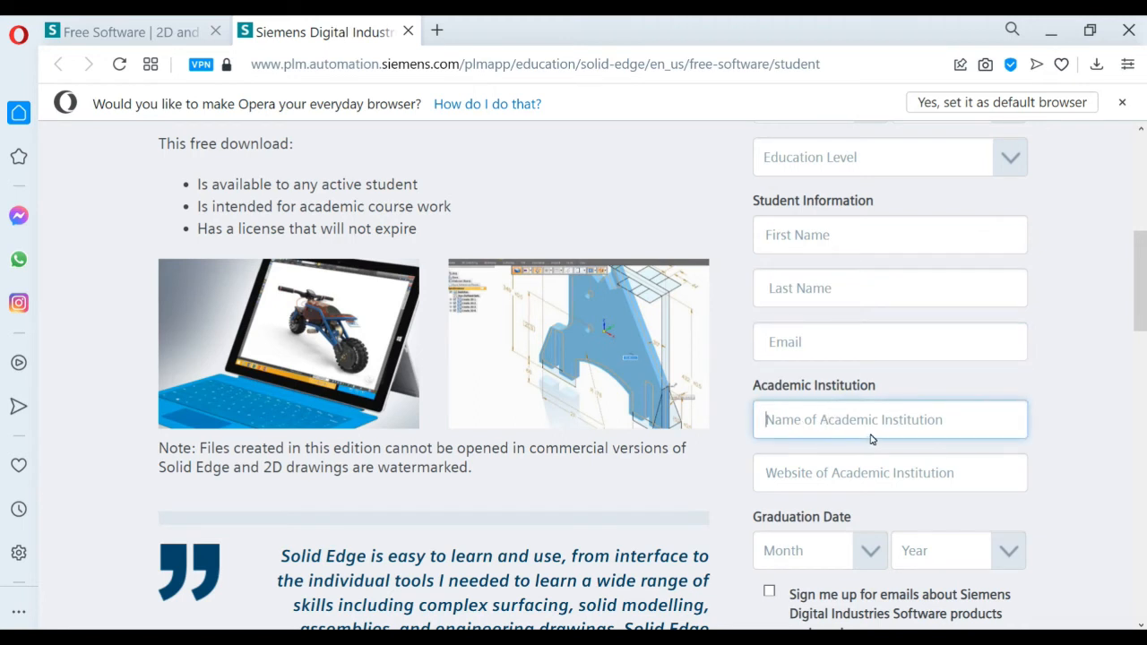
{"action": "scroll", "scroll_direction": "down", "scroll_amount": 3}
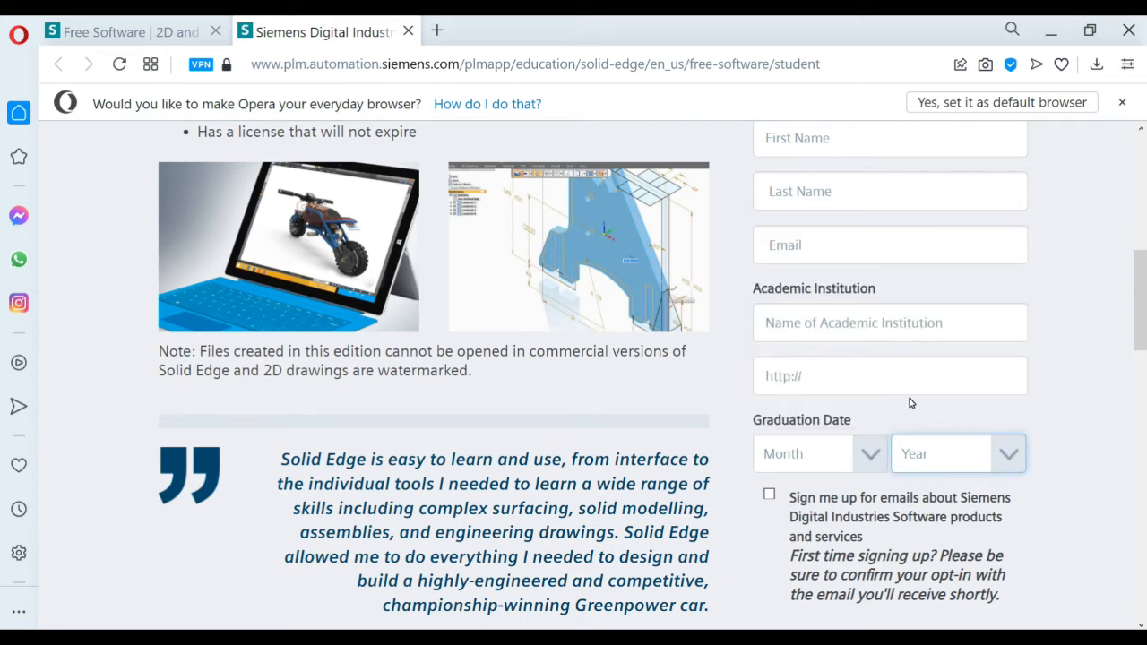
{"action": "scroll", "scroll_direction": "down", "scroll_amount": 3}
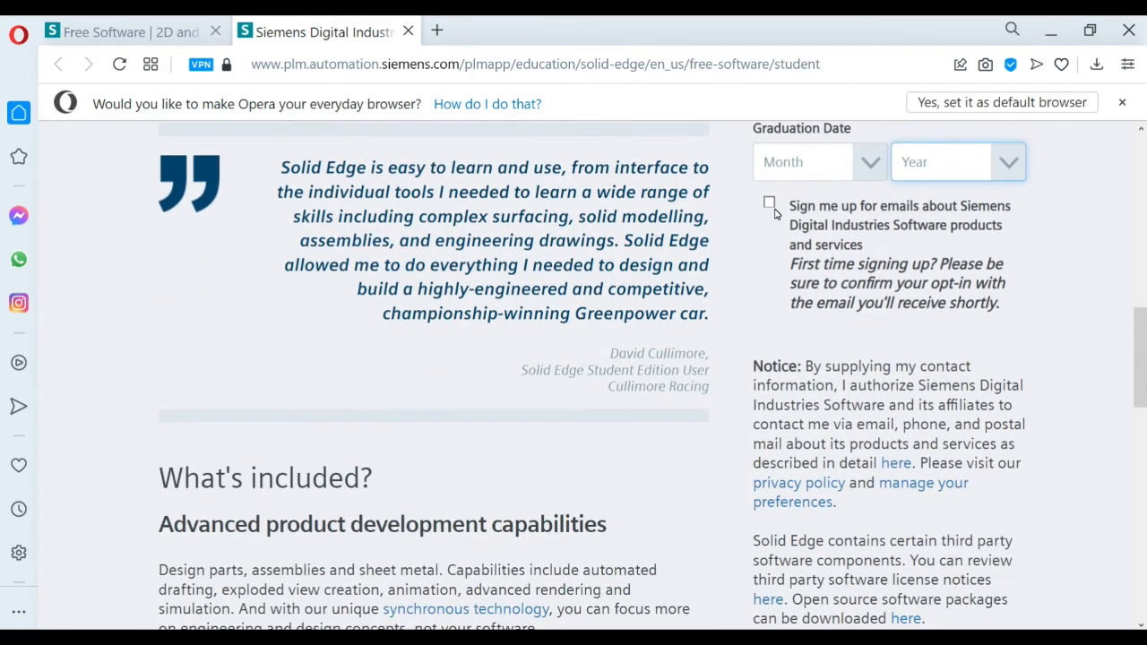
{"action": "scroll", "scroll_direction": "down", "scroll_amount": 3}
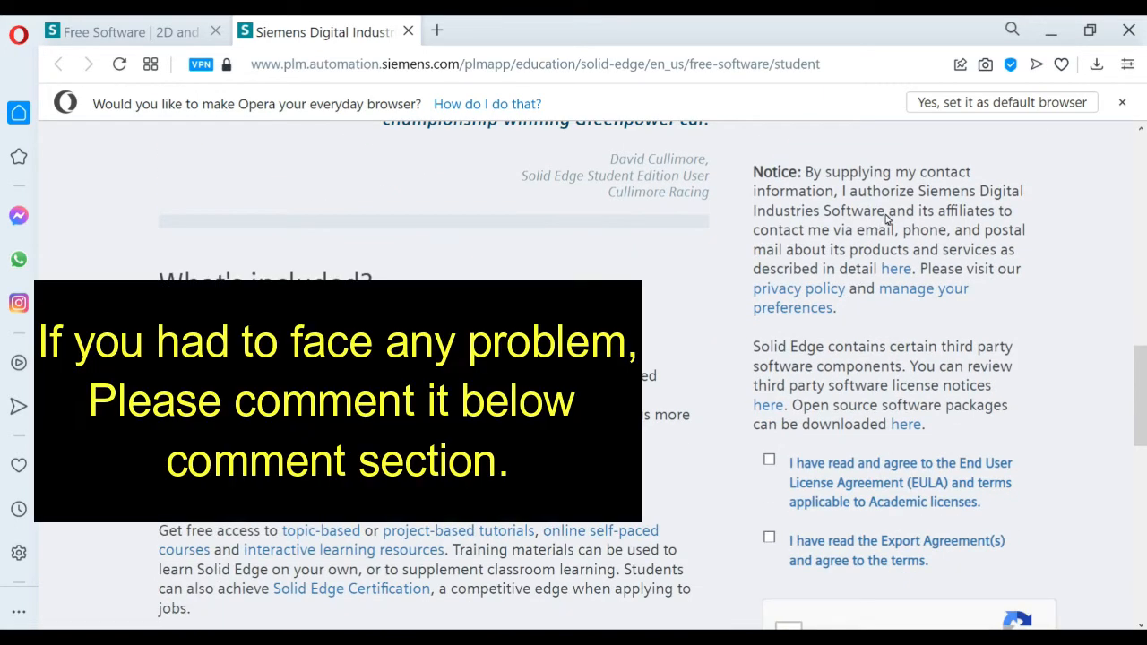
{"action": "mouse_move", "coordinate": [824, 231]}
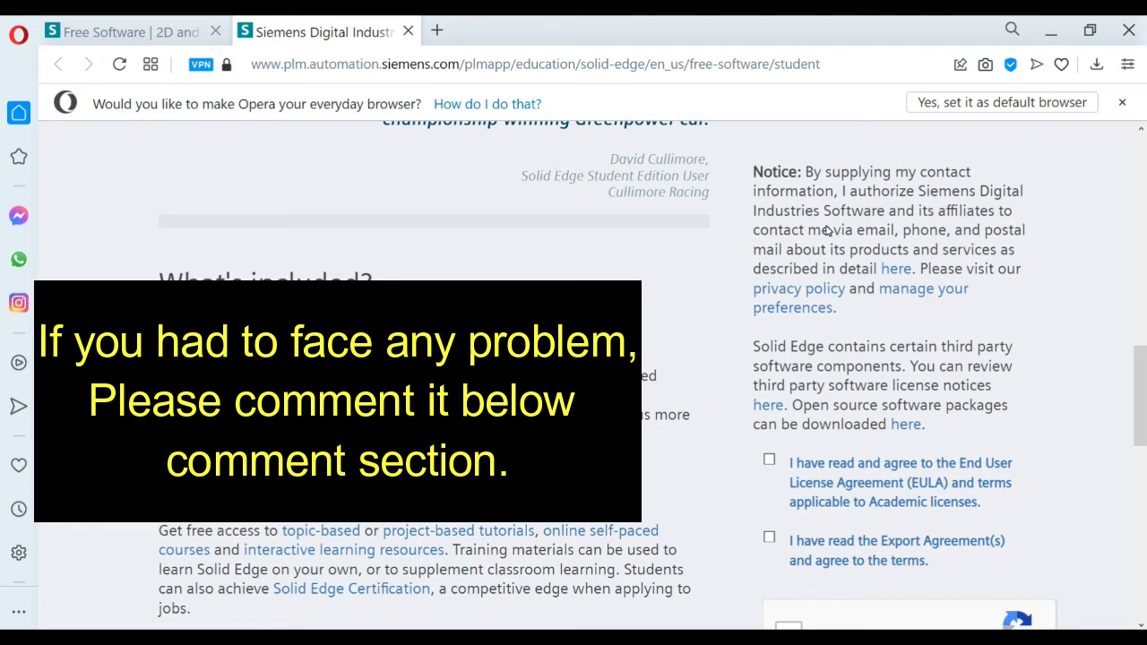
{"action": "mouse_move", "coordinate": [967, 262]}
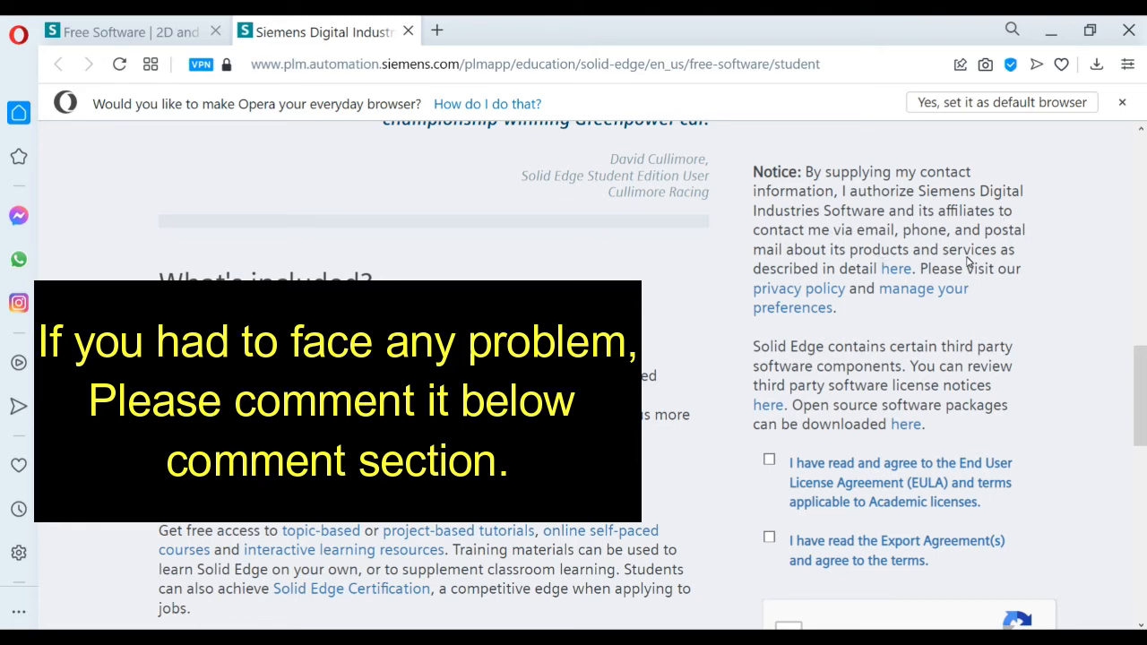
{"action": "mouse_move", "coordinate": [906, 289]}
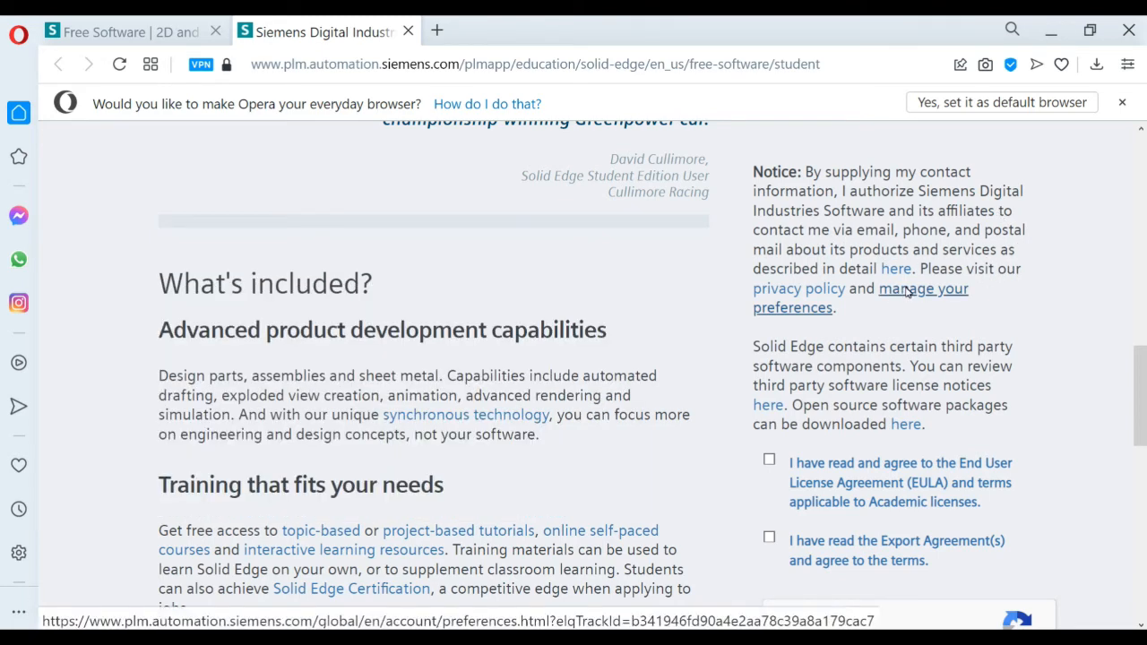
{"action": "scroll", "scroll_direction": "down", "scroll_amount": 3}
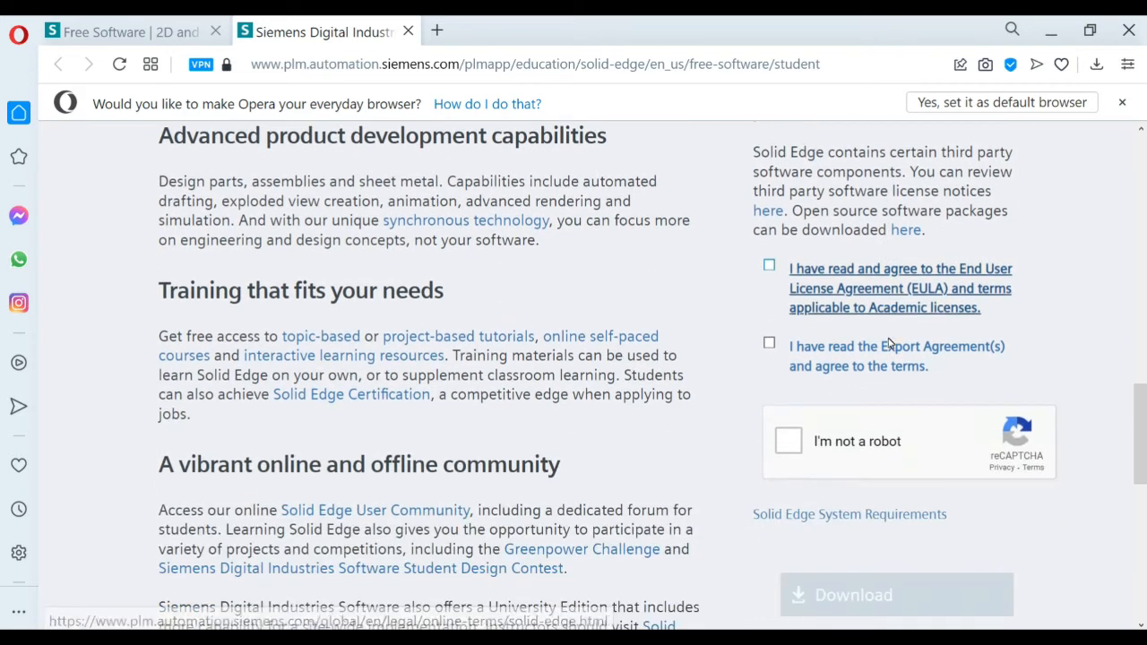
{"action": "mouse_move", "coordinate": [863, 308]}
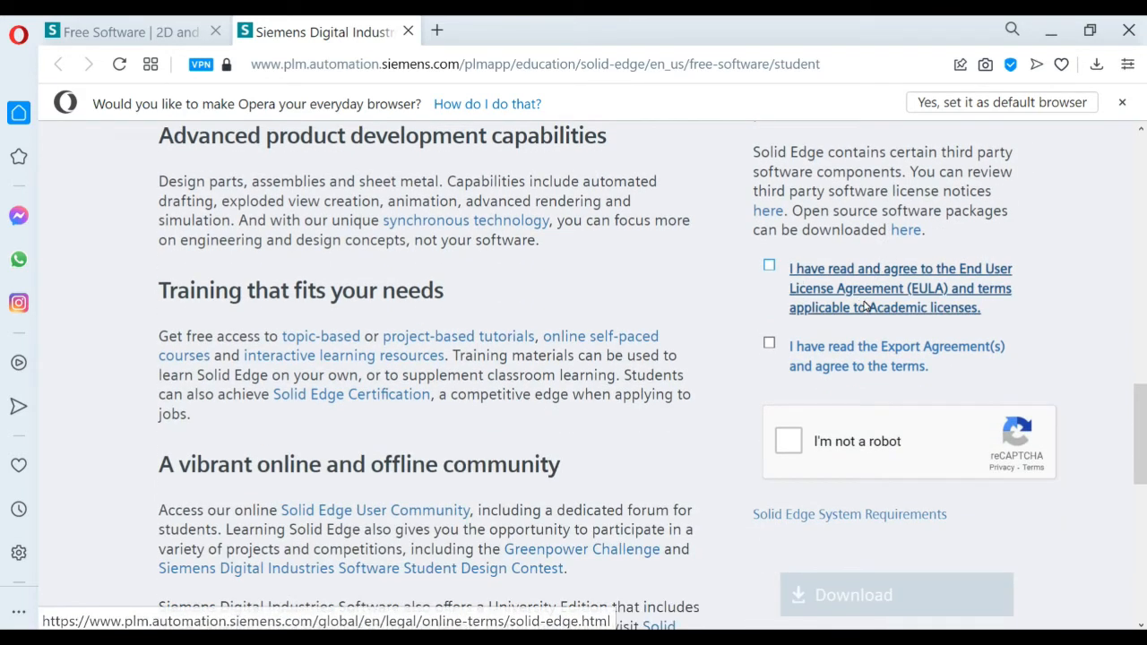
{"action": "scroll", "scroll_direction": "down", "scroll_amount": 3}
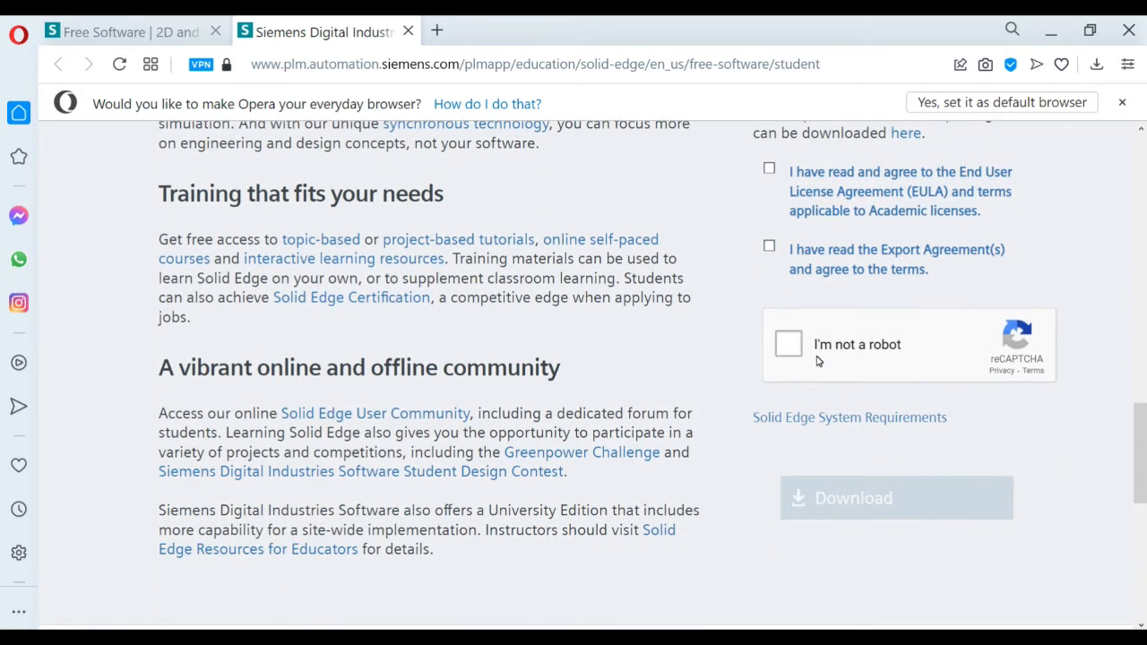
{"action": "scroll", "scroll_direction": "down", "scroll_amount": 3}
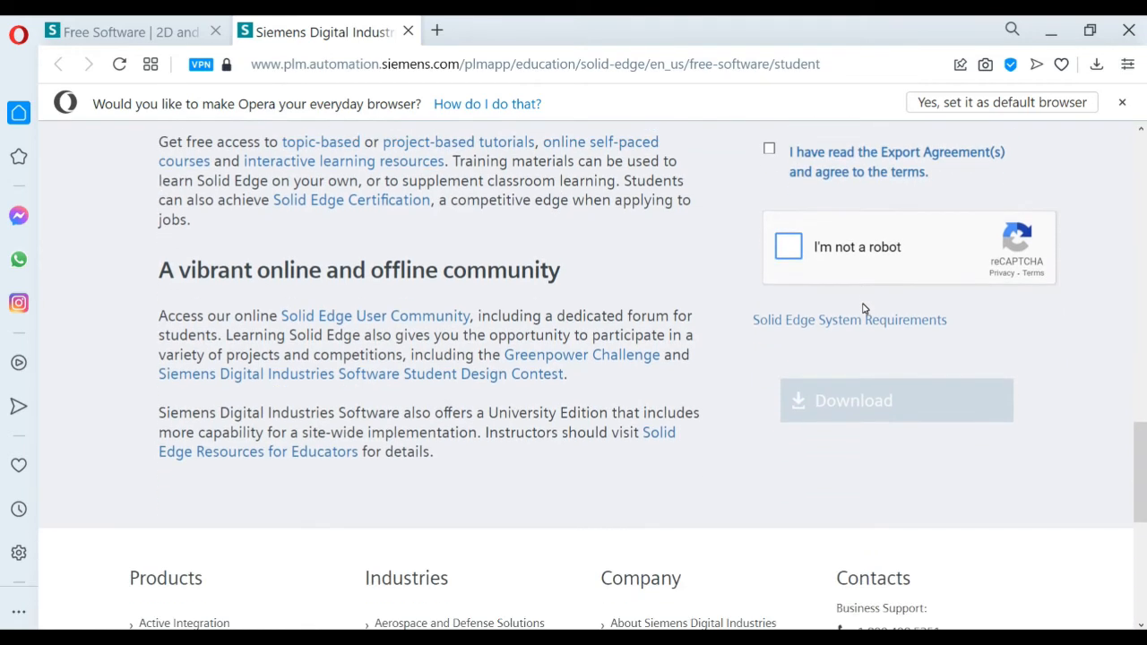
{"action": "scroll", "scroll_direction": "down", "scroll_amount": 3}
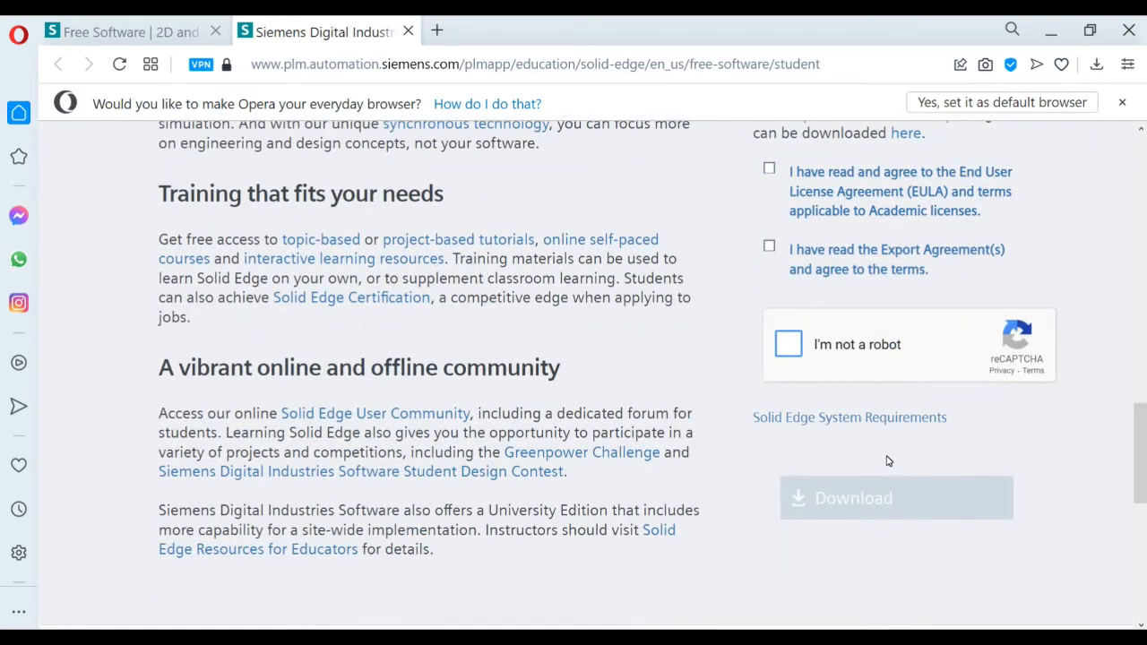
{"action": "scroll", "scroll_direction": "up", "scroll_amount": 3}
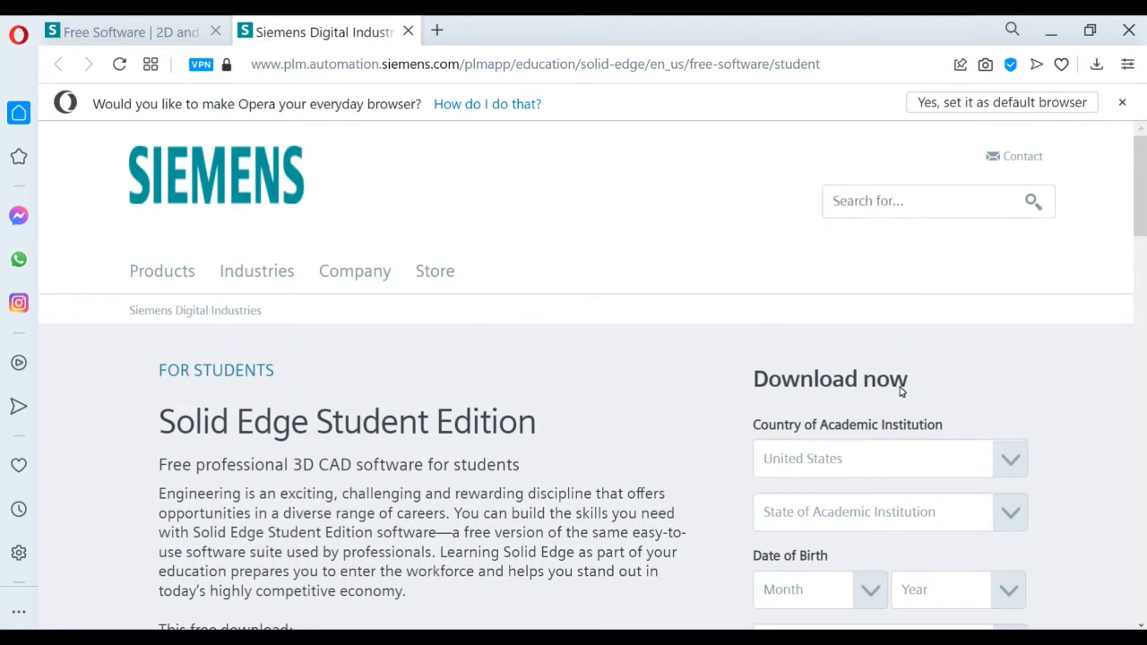
{"action": "mouse_move", "coordinate": [616, 284]}
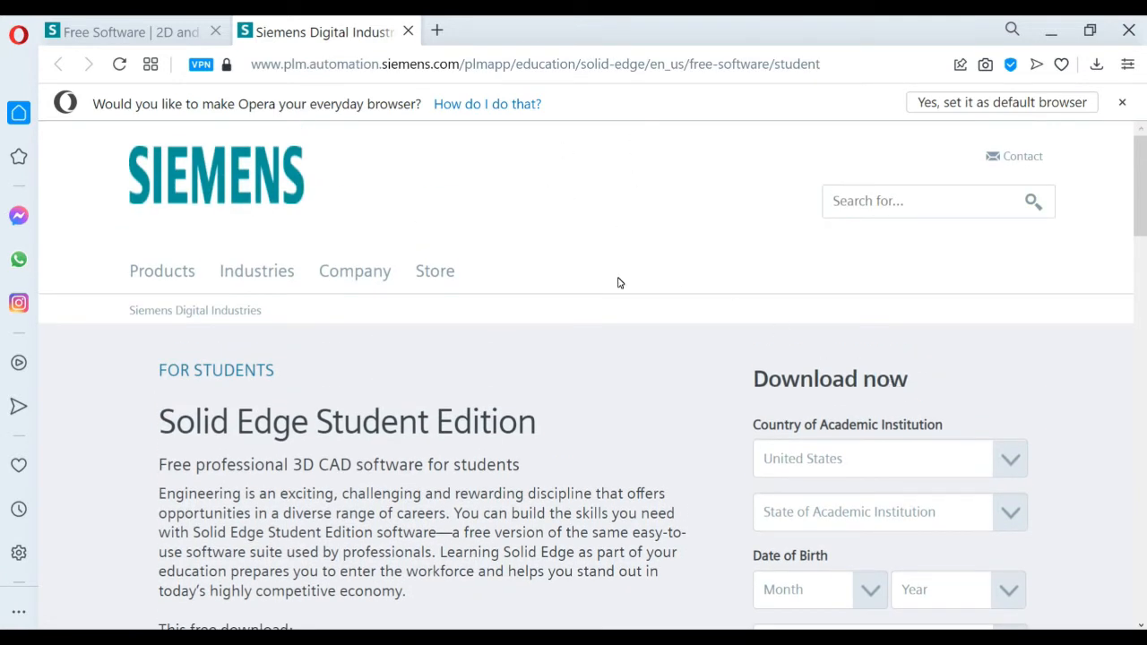